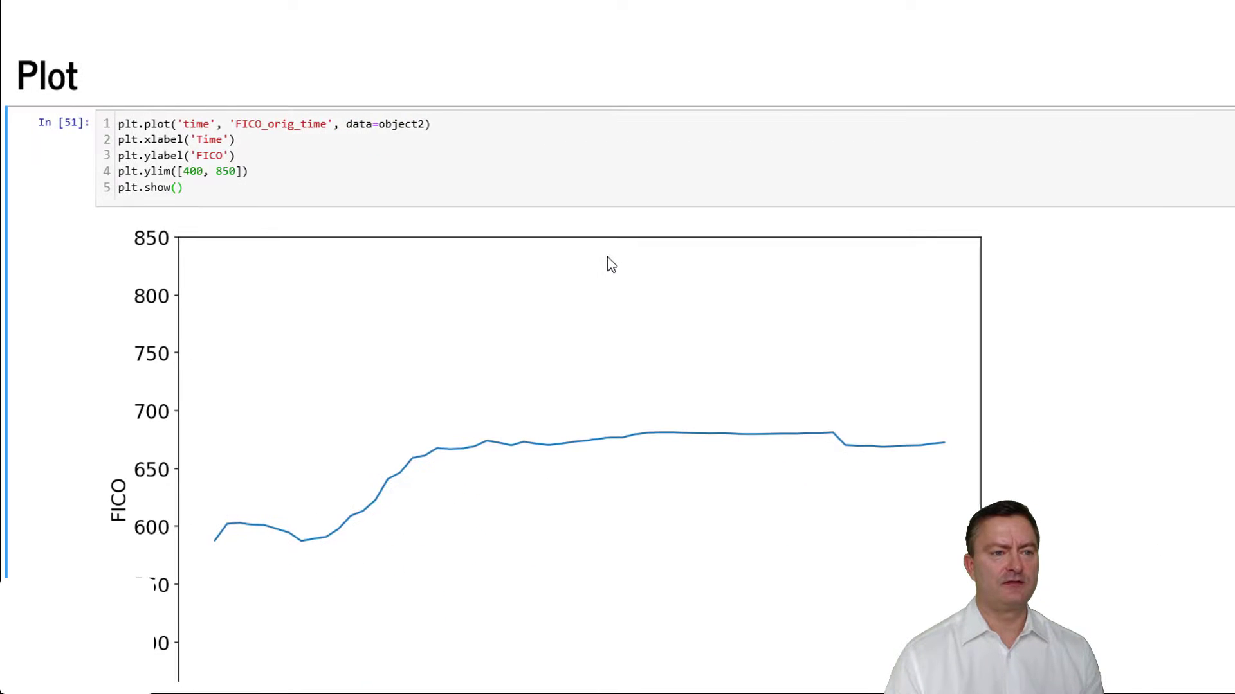
Highlight interest_rate_time in the smf.ols formula regressing it on FICO_orig_time
scroll("down", 3)
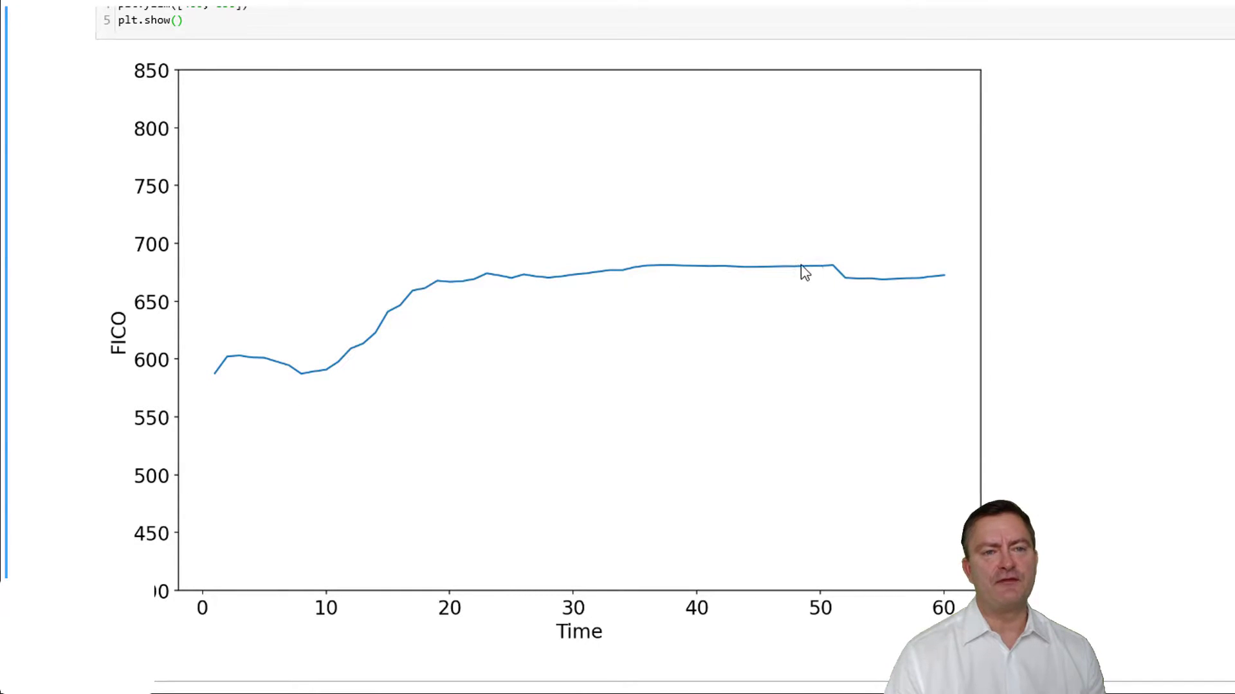
mouse_move(949, 282)
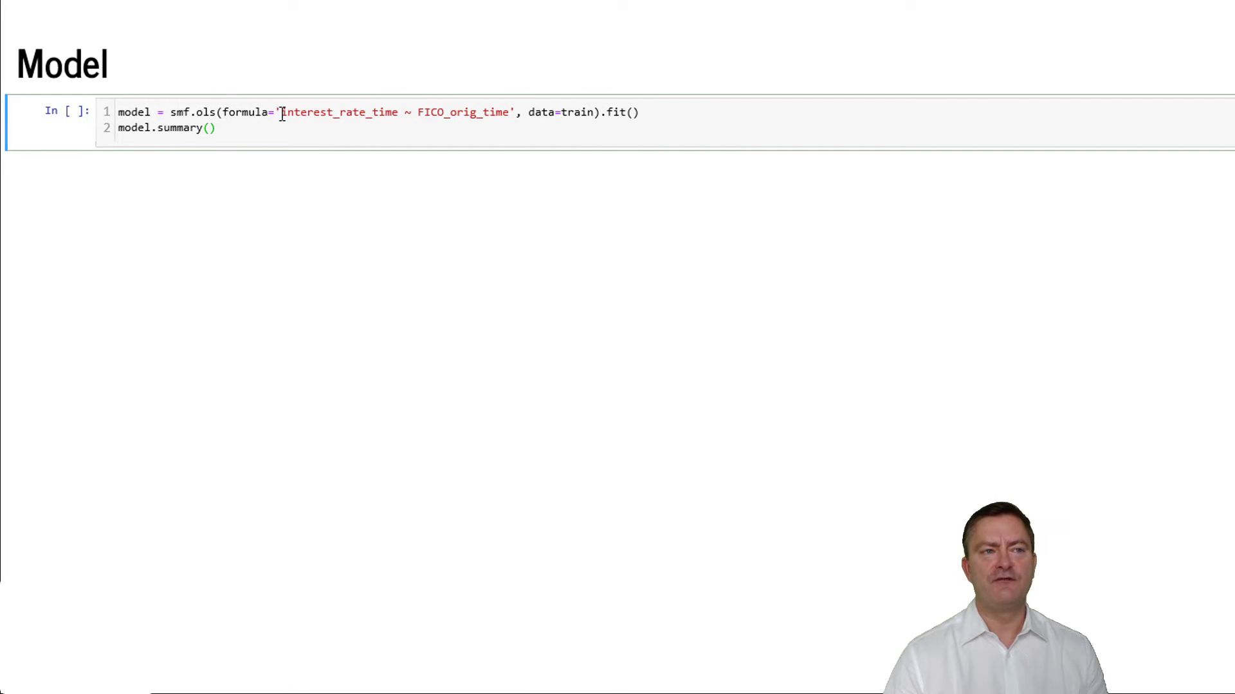
double_click(340, 112)
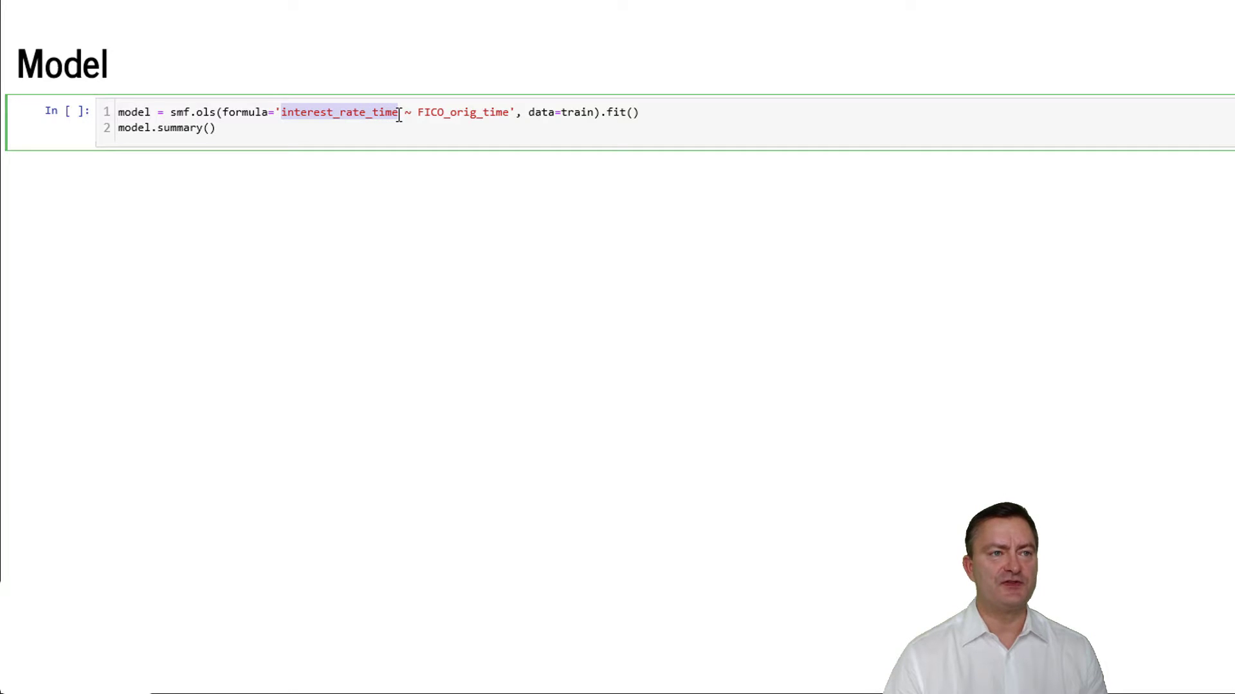